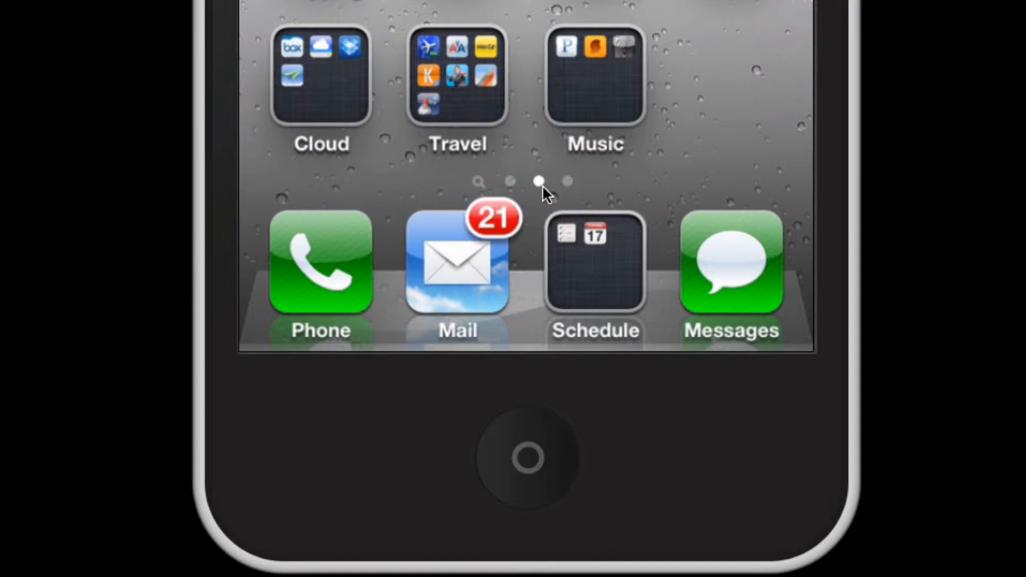
# - Page through the Home Screen and land back on the first page of apps
pyautogui.hscroll(3)
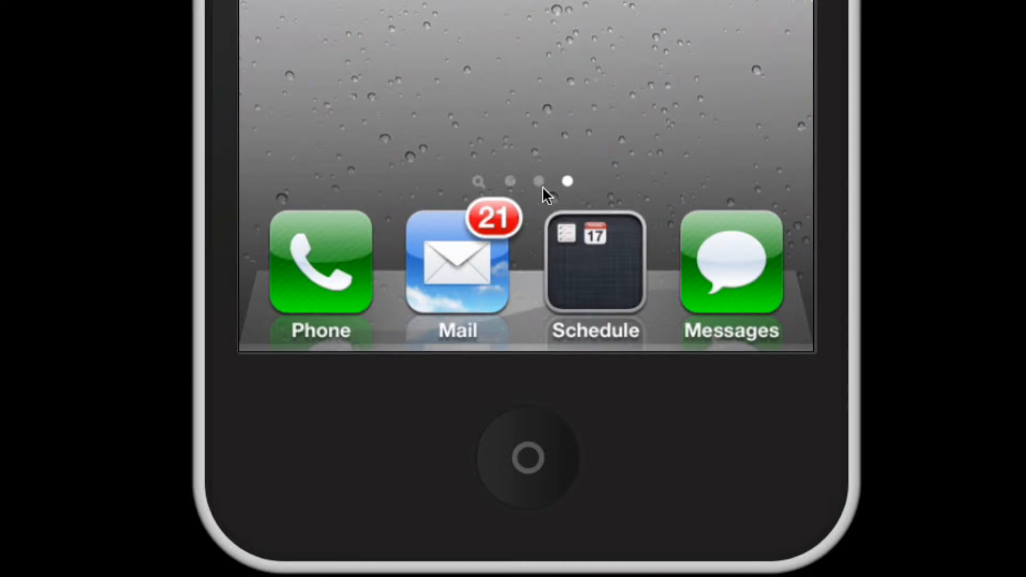
pyautogui.hscroll(-3)
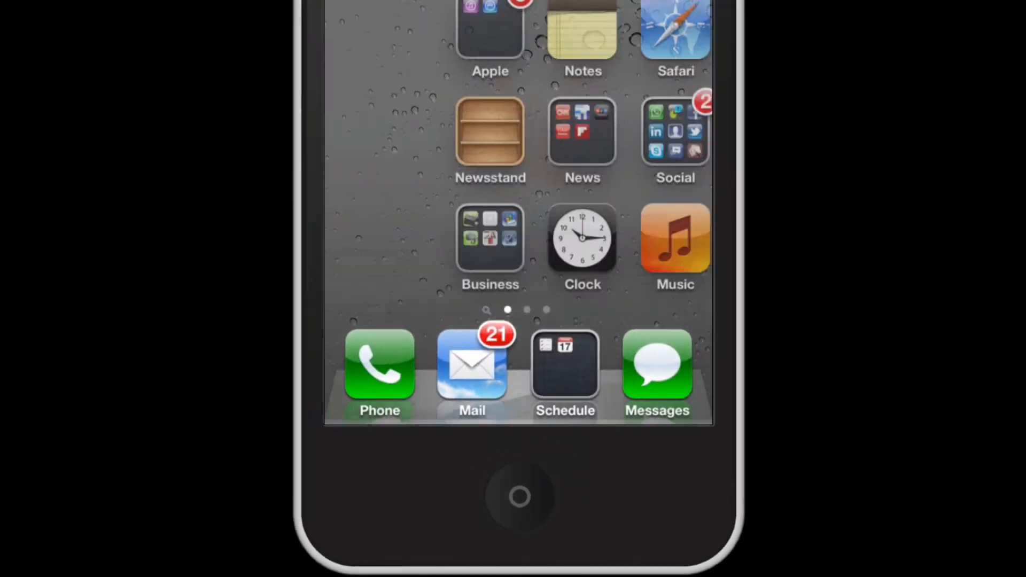
# - Search Spotlight for 'Larry' and review the matching contacts, song and web options
pyautogui.hscroll(3)
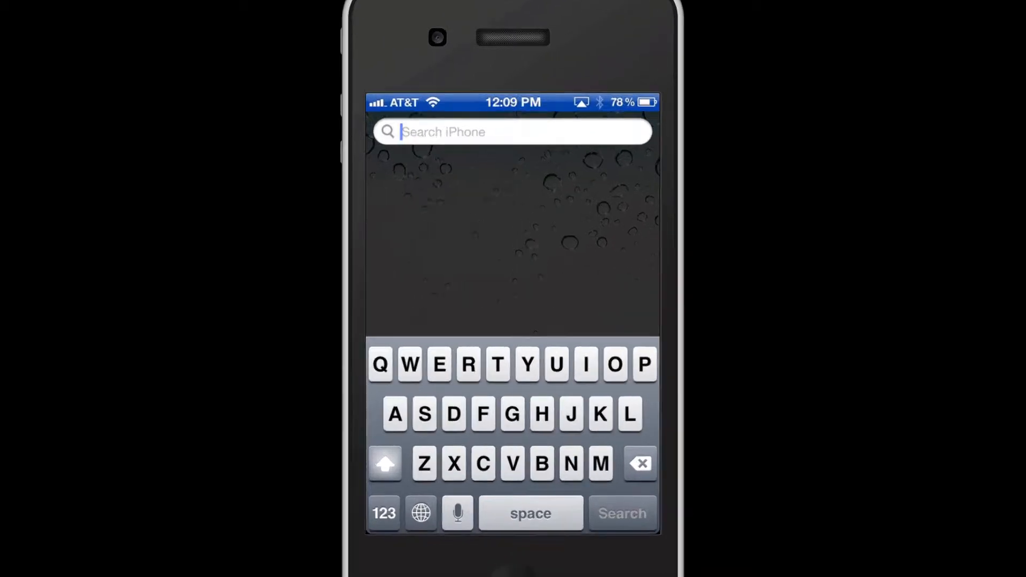
pyautogui.write('Larry')
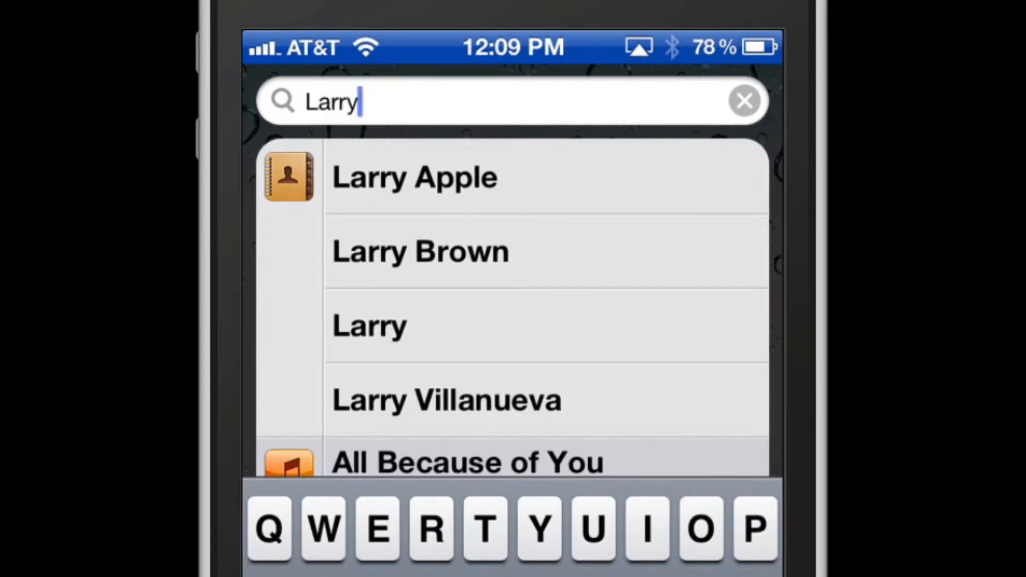
pyautogui.moveTo(455, 275)
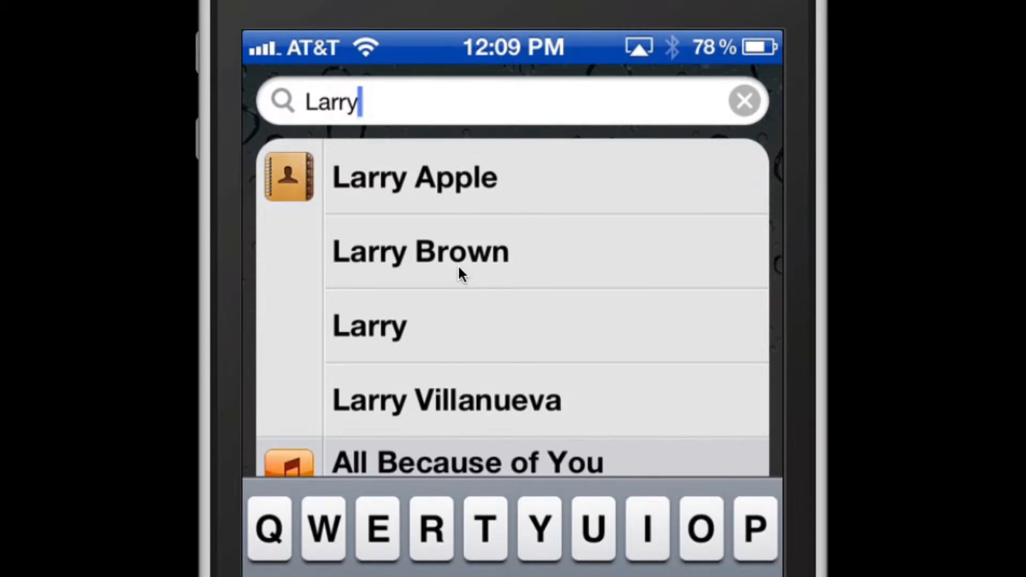
pyautogui.moveTo(451, 271)
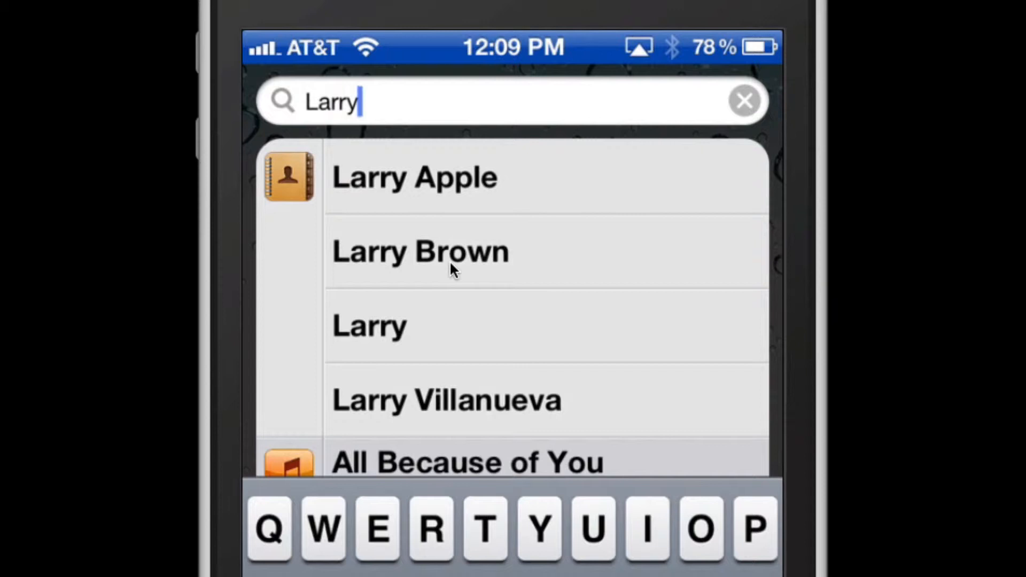
pyautogui.moveTo(327, 230)
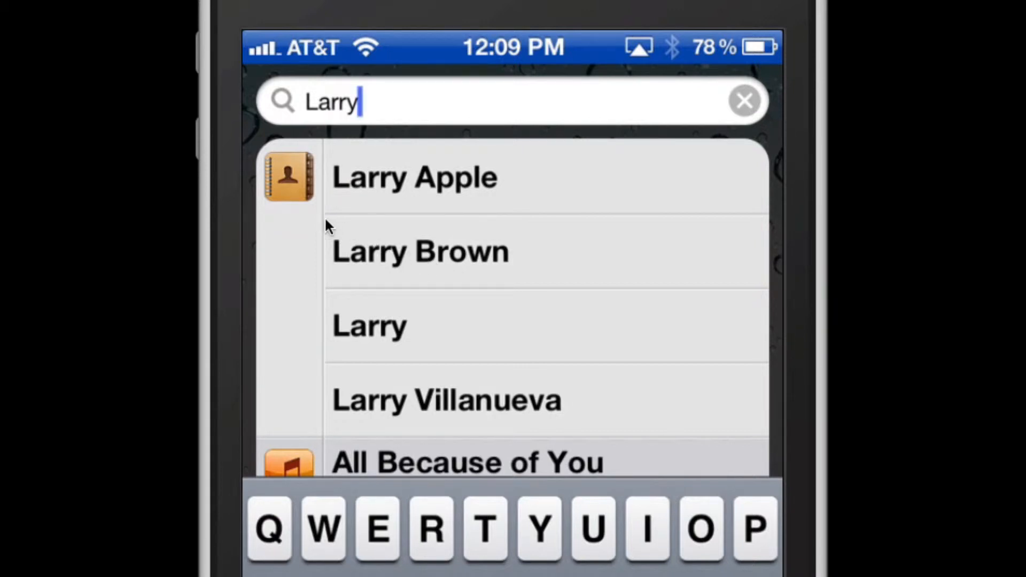
pyautogui.moveTo(410, 197)
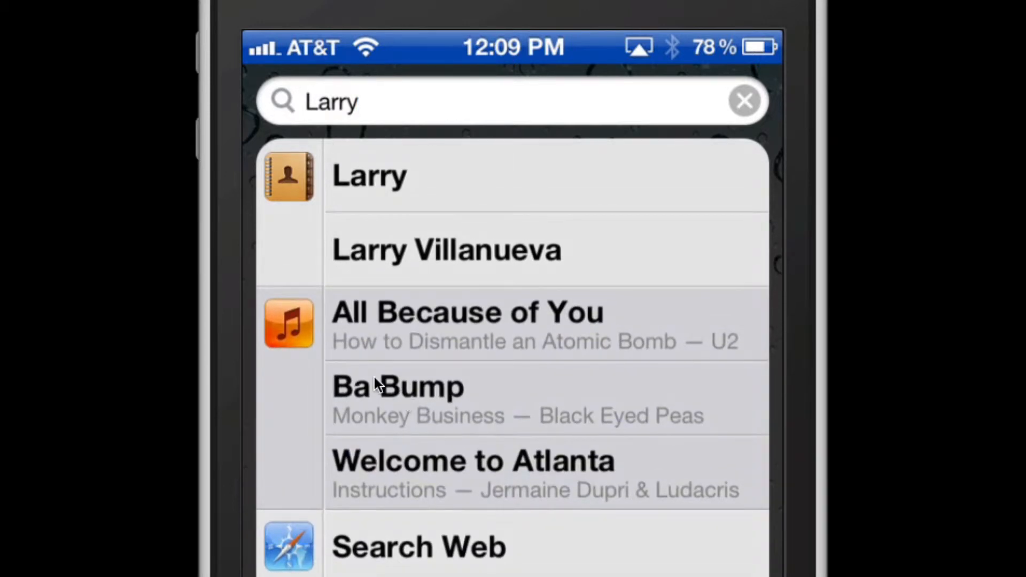
pyautogui.moveTo(324, 350)
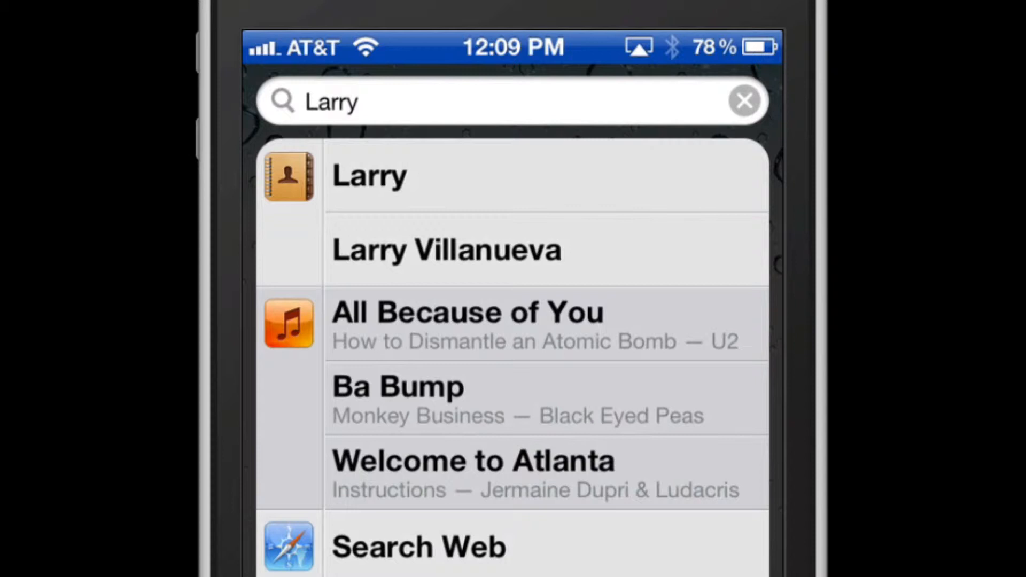
pyautogui.moveTo(499, 337)
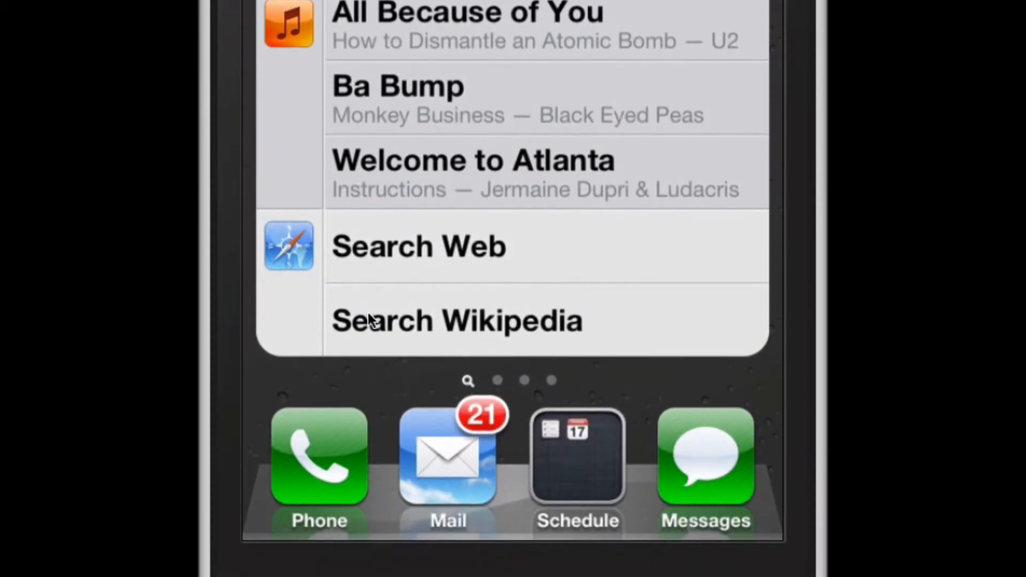
pyautogui.moveTo(406, 270)
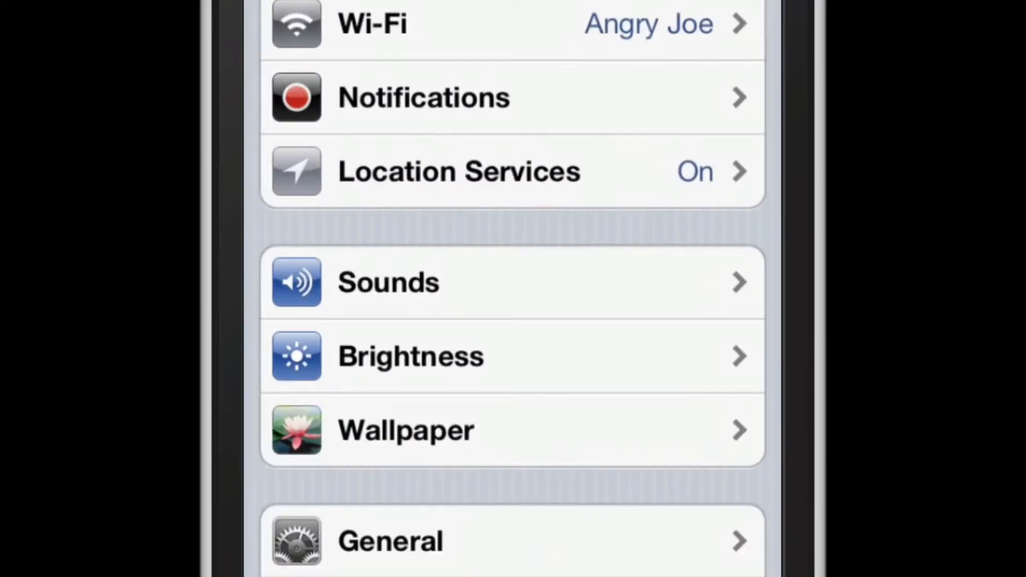
# - Scroll the General settings list until the Spotlight Search entry is in view
pyautogui.scroll(-3)
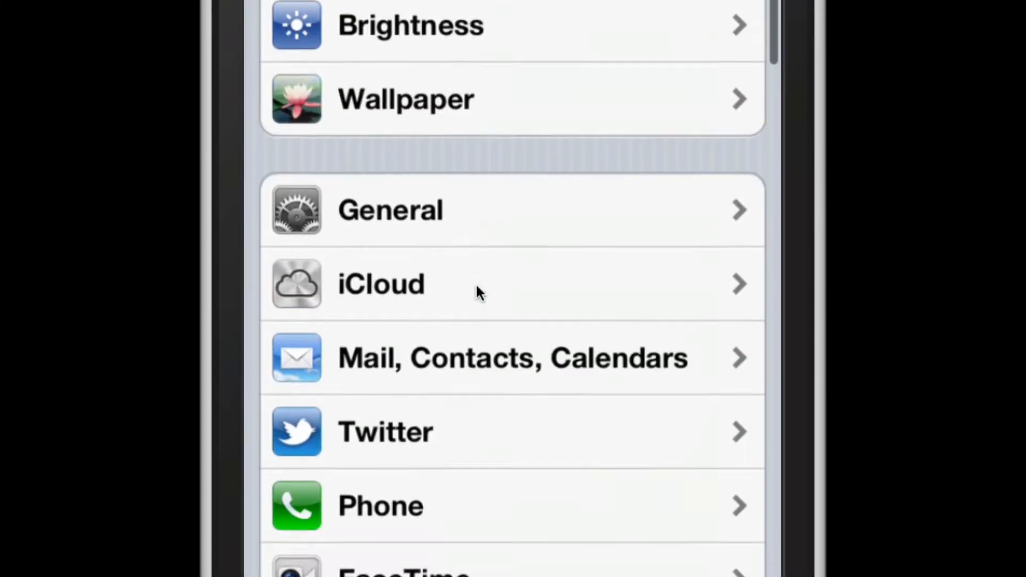
pyautogui.scroll(-3)
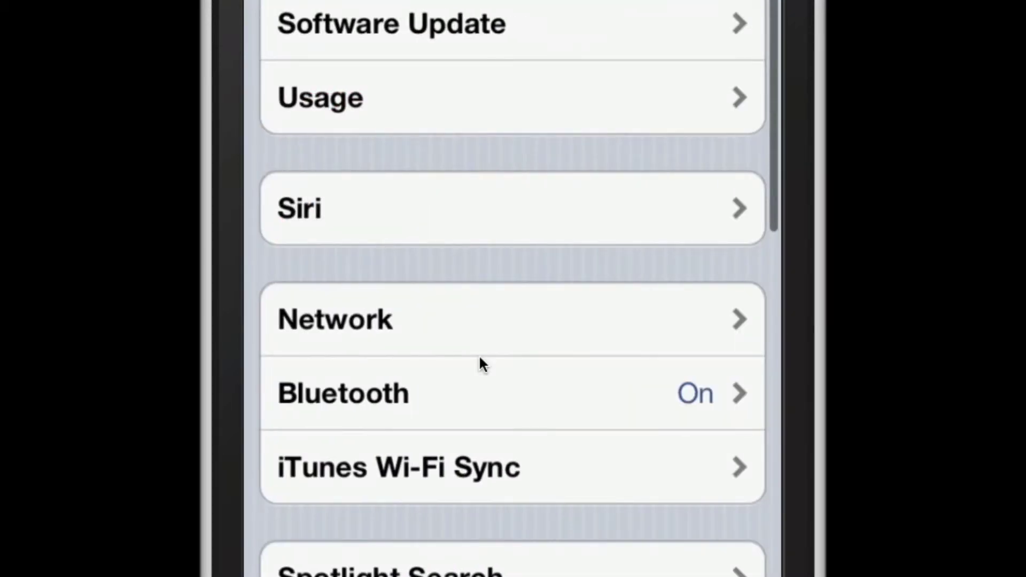
pyautogui.scroll(-3)
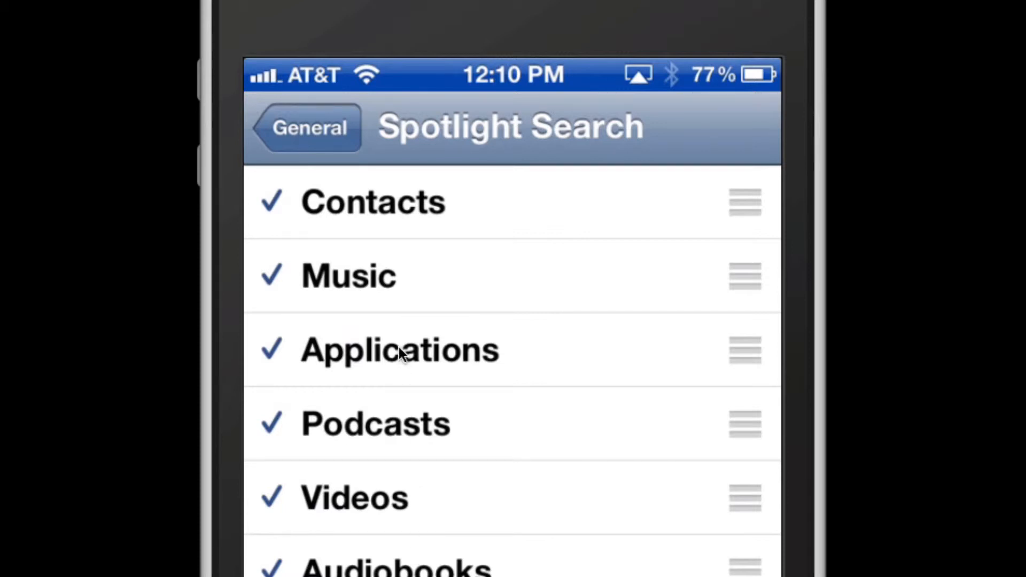
pyautogui.moveTo(382, 314)
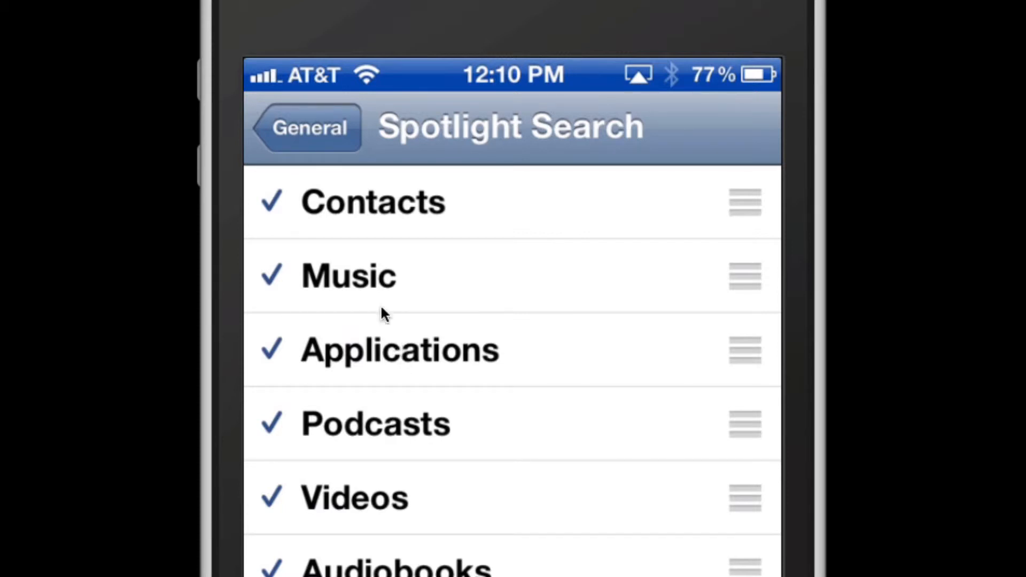
pyautogui.moveTo(361, 224)
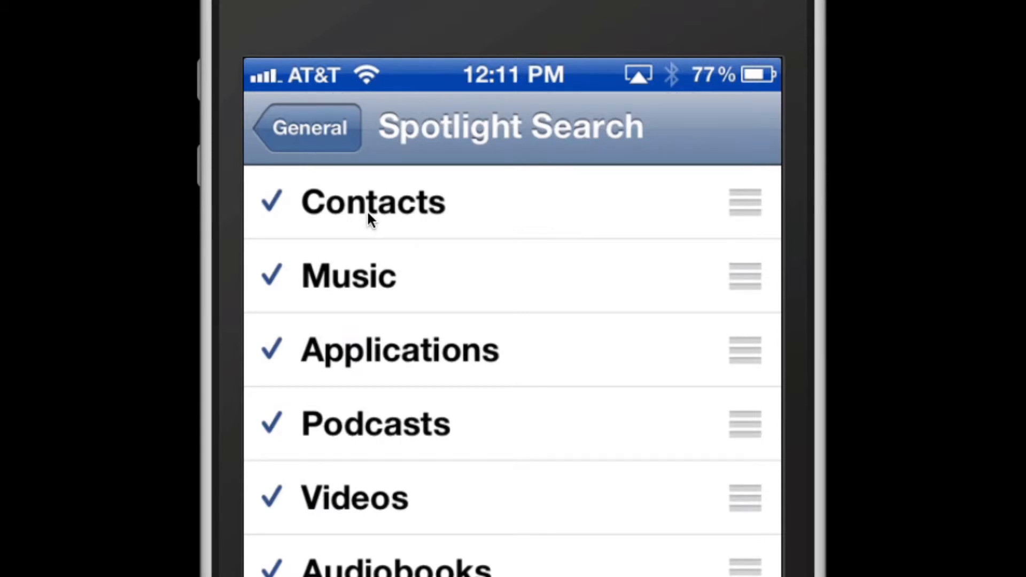
pyautogui.moveTo(347, 301)
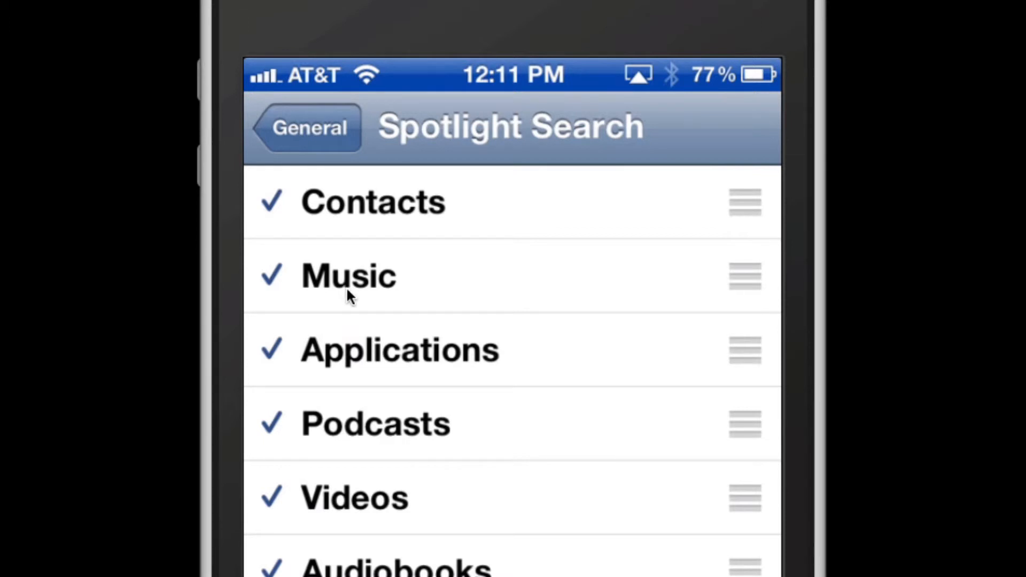
pyautogui.moveTo(398, 374)
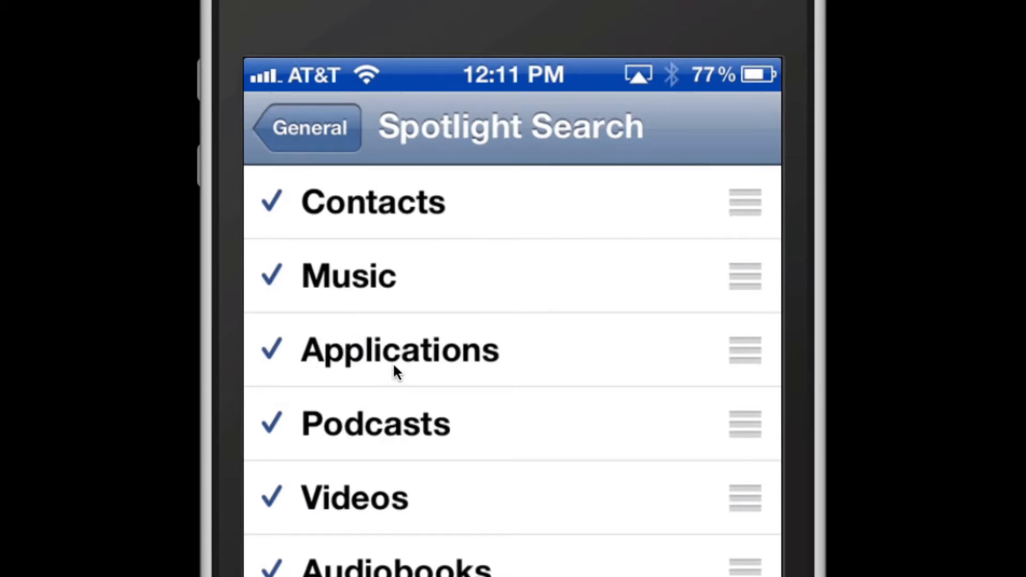
pyautogui.moveTo(397, 376)
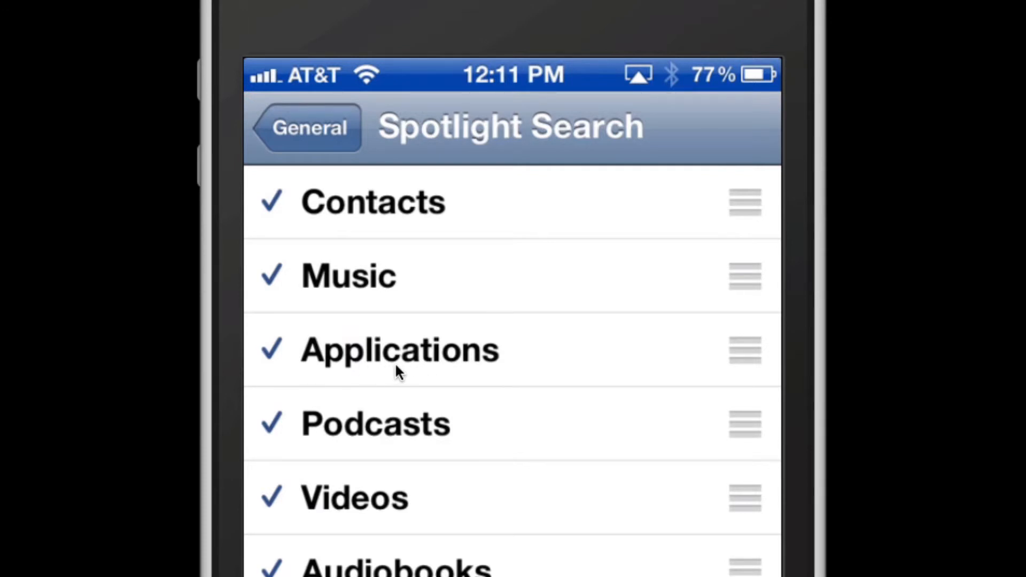
pyautogui.moveTo(389, 375)
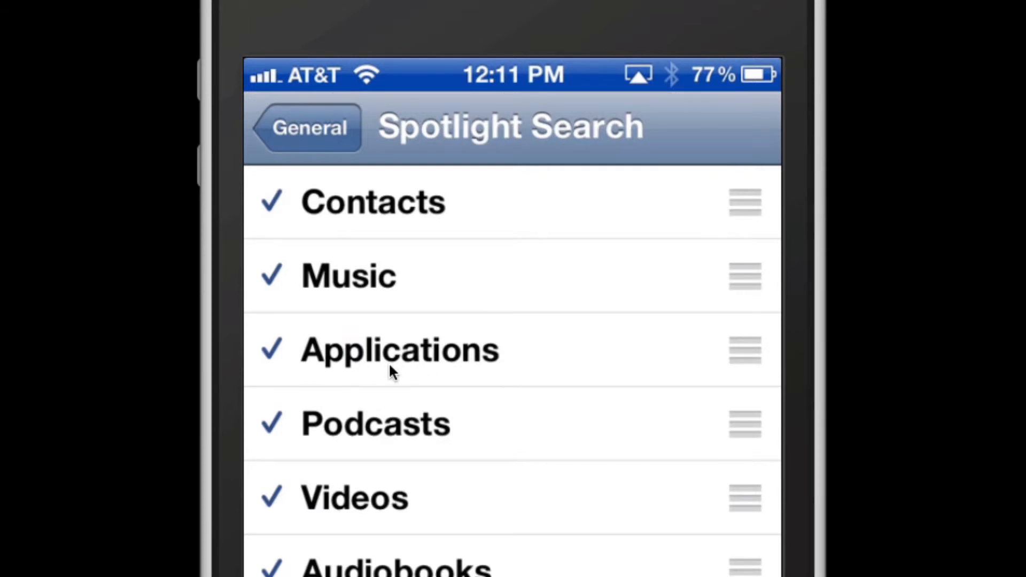
pyautogui.moveTo(411, 369)
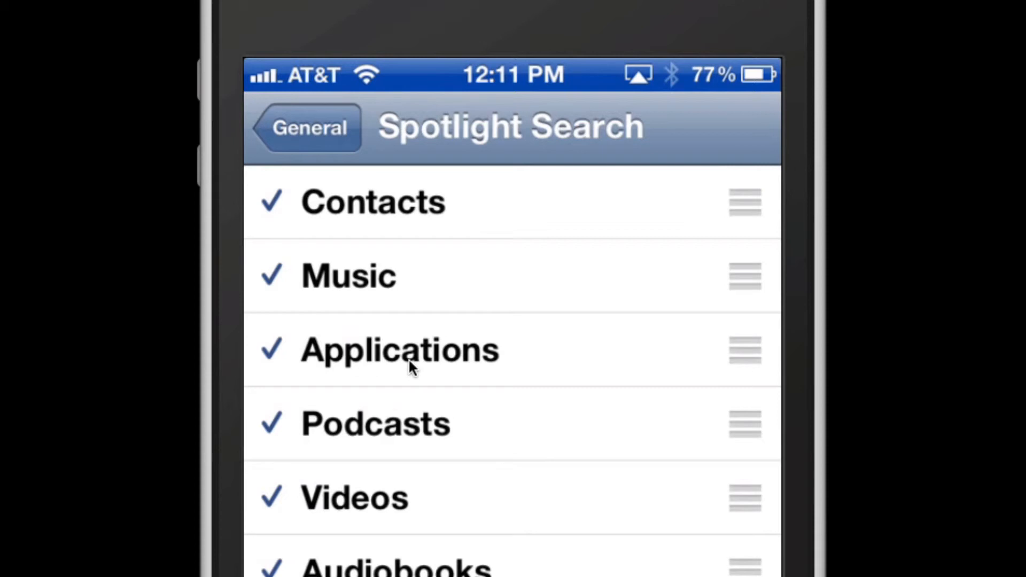
pyautogui.moveTo(639, 523)
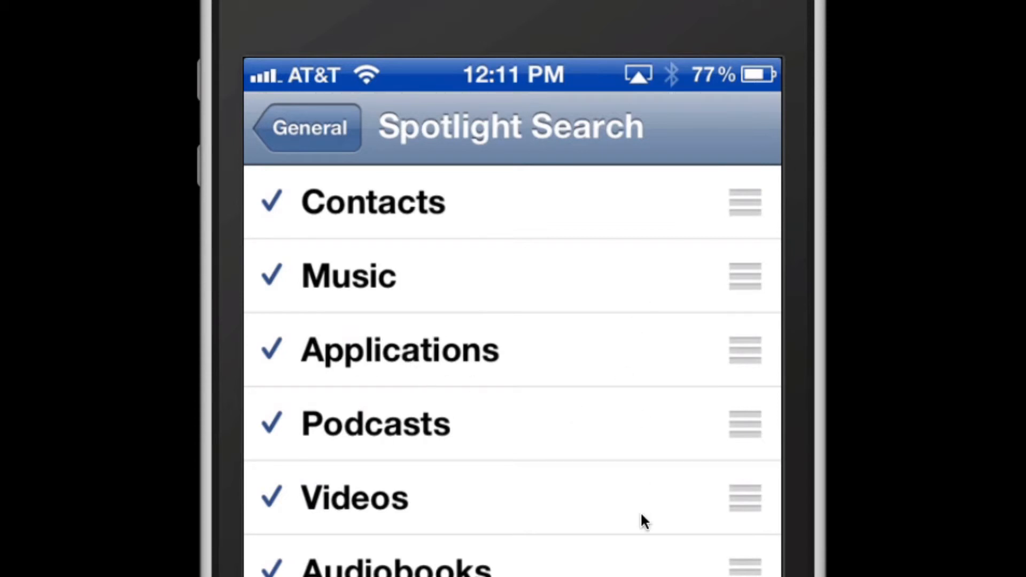
# - Drag Mail above Contacts so it leads the Spotlight Search order
pyautogui.scroll(-3)
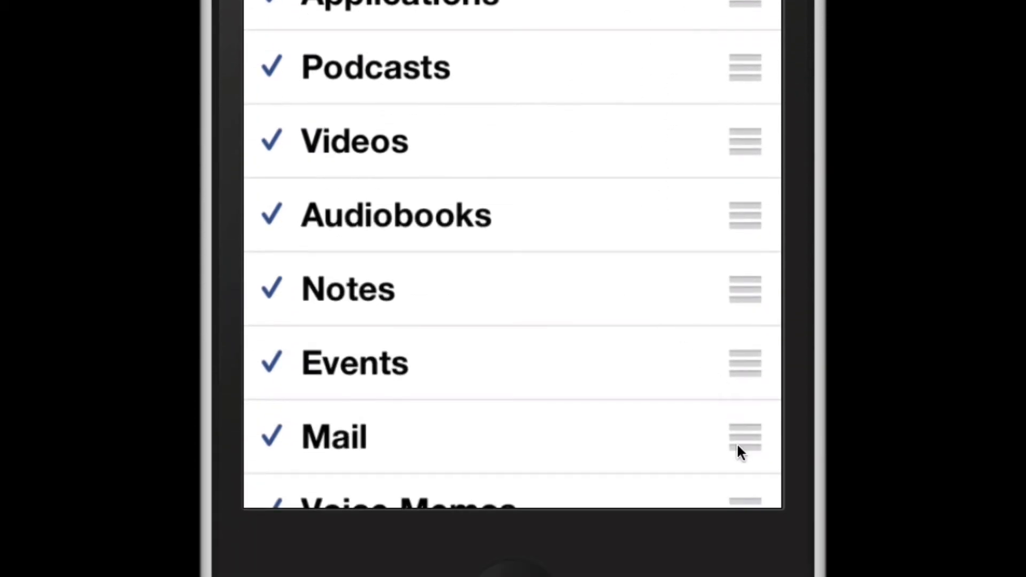
pyautogui.moveTo(735, 450)
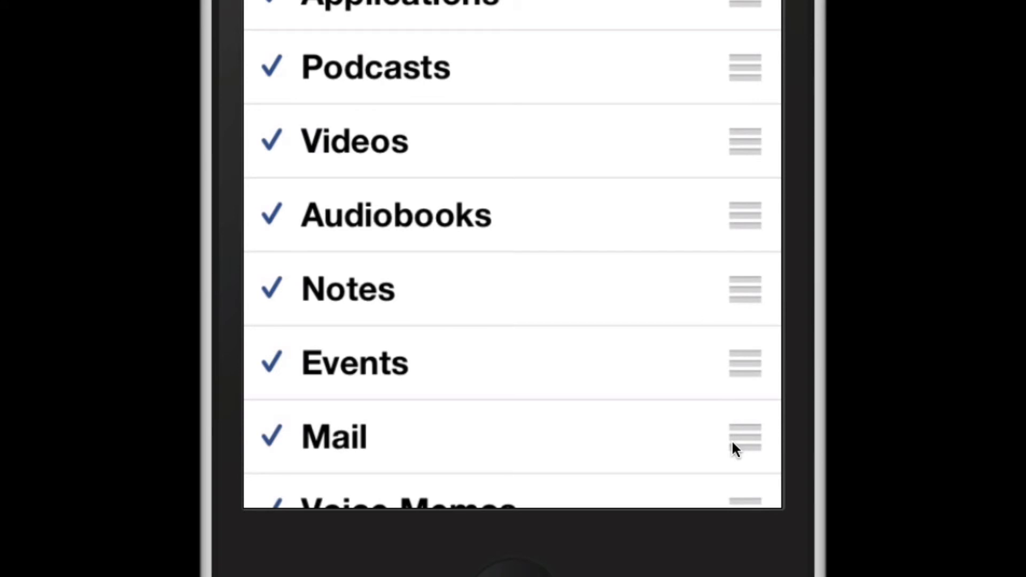
pyautogui.moveTo(747, 451)
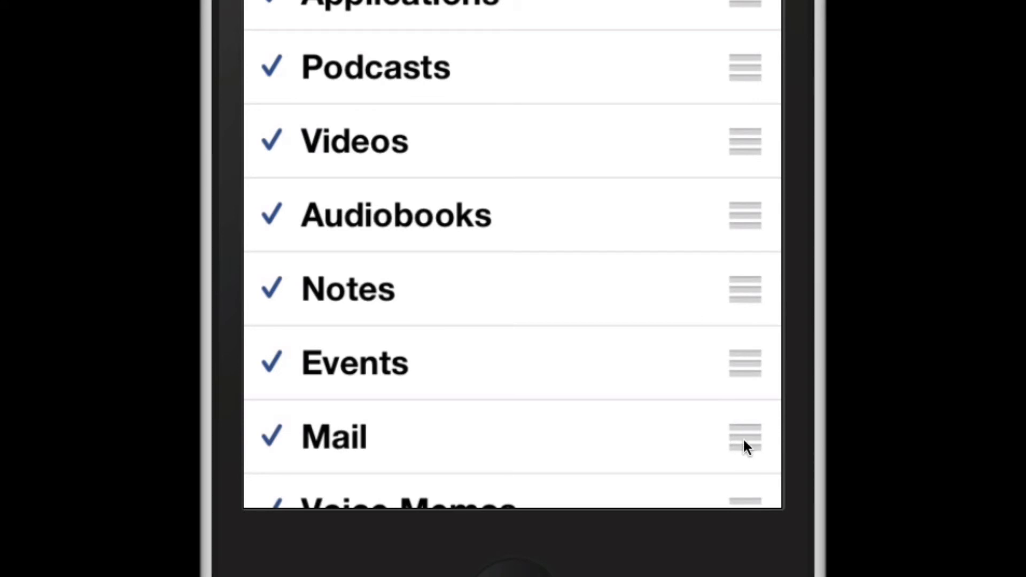
pyautogui.click(742, 440)
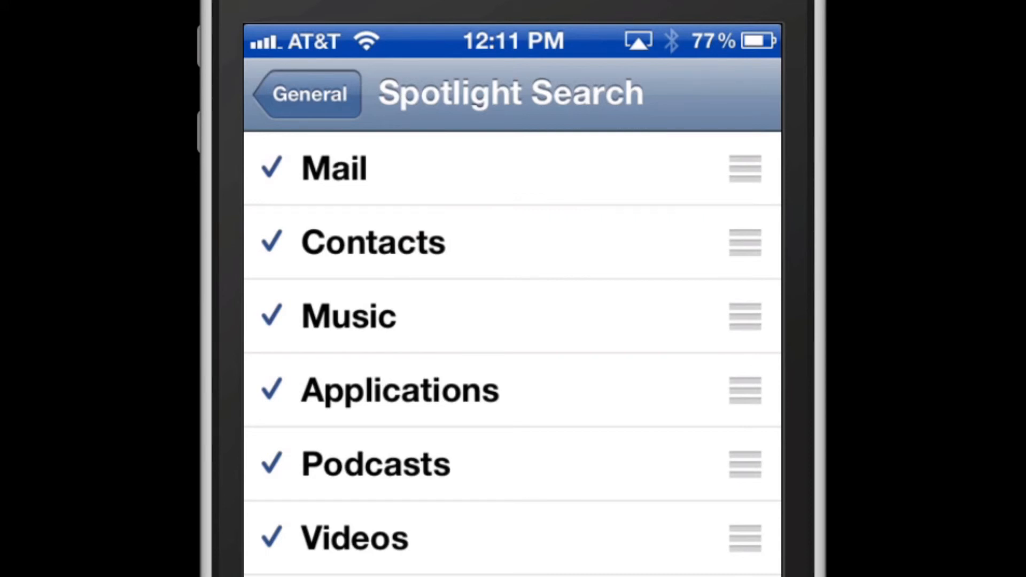
# - Uncheck then re-check Events and Notes, leaving all categories enabled, and return to General
pyautogui.scroll(-3)
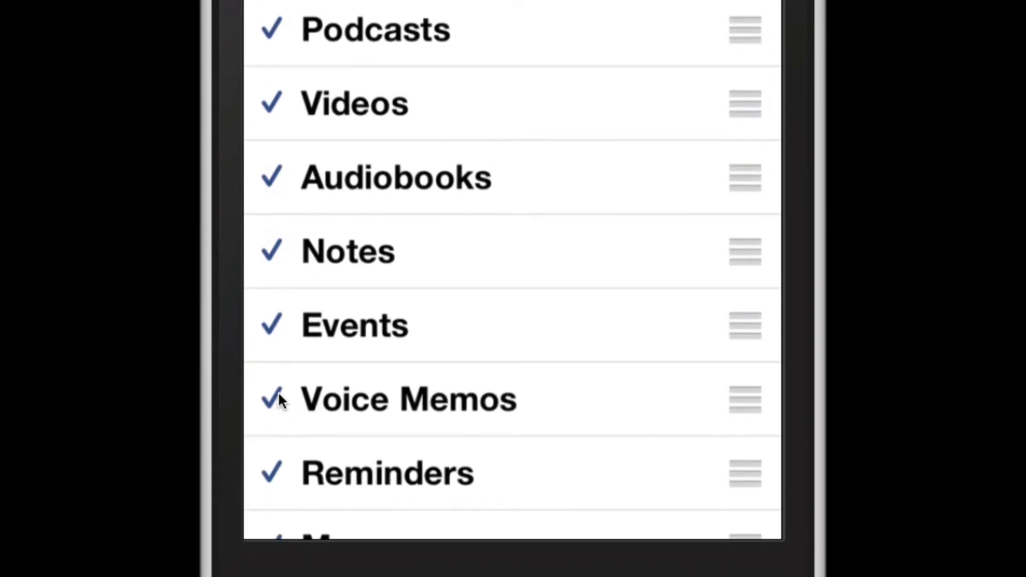
pyautogui.click(272, 325)
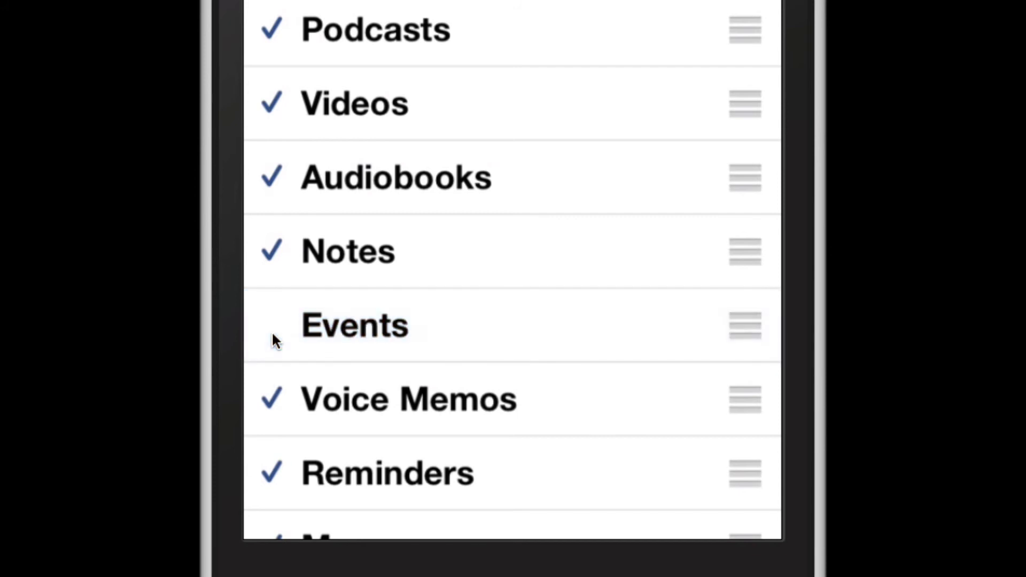
pyautogui.moveTo(281, 343)
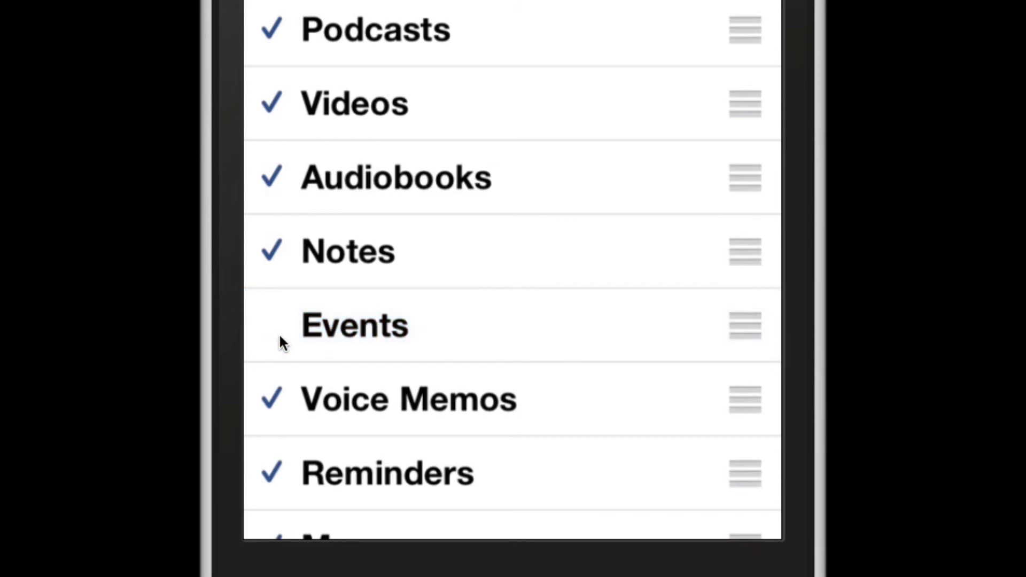
pyautogui.click(347, 251)
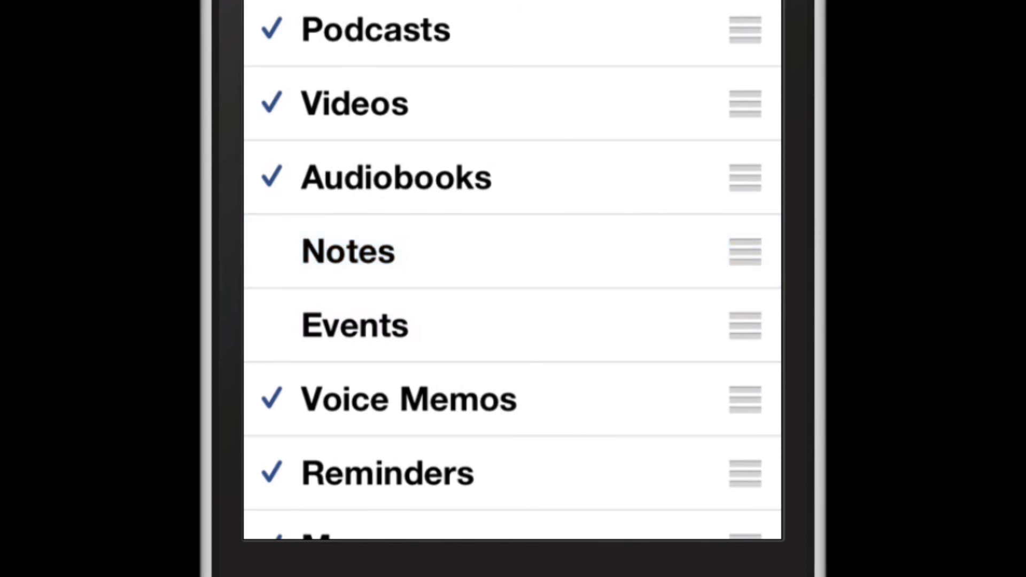
pyautogui.click(353, 325)
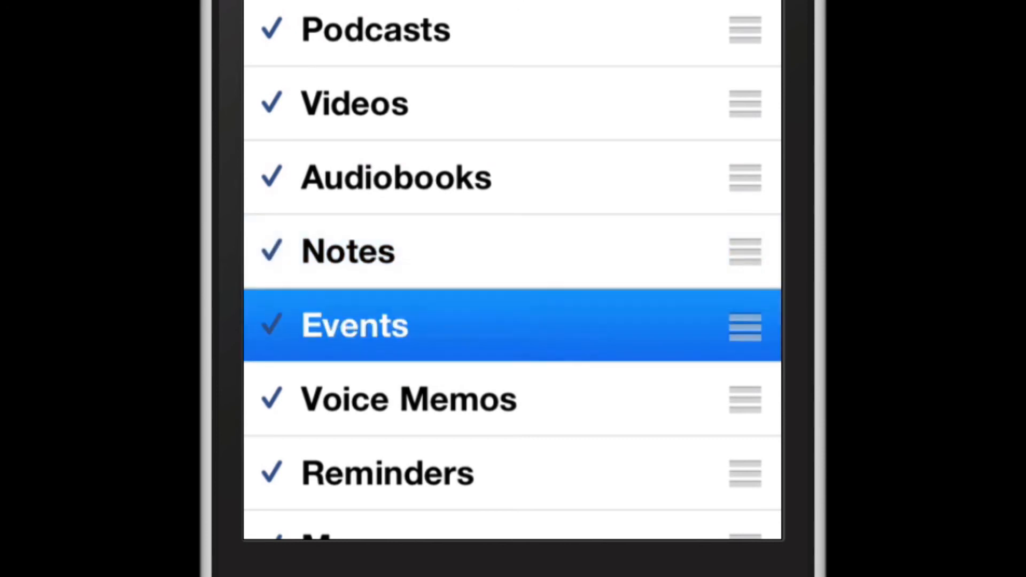
pyautogui.click(354, 326)
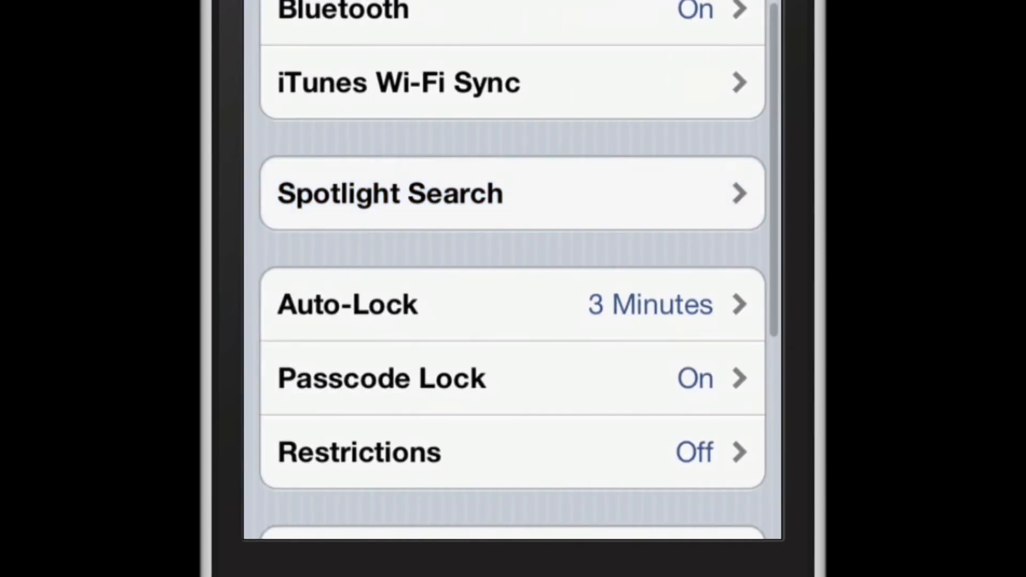
pyautogui.moveTo(278, 340)
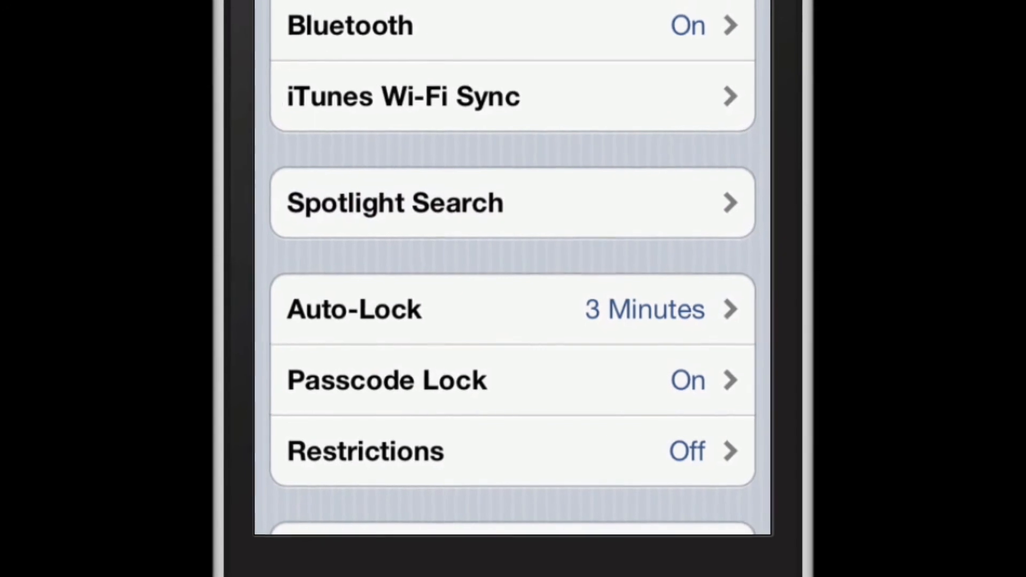
pyautogui.scroll(-3)
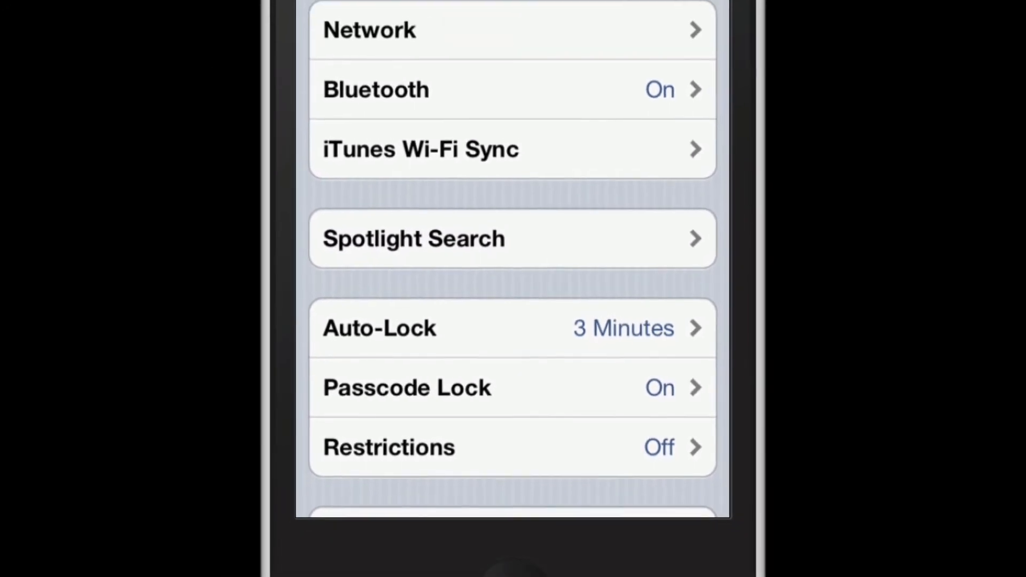